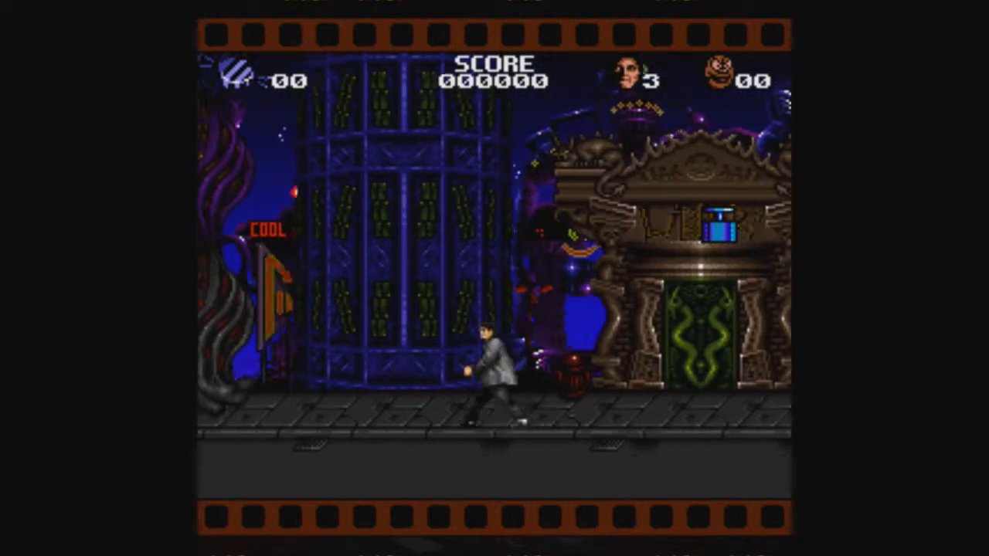
pyautogui.press('Left')
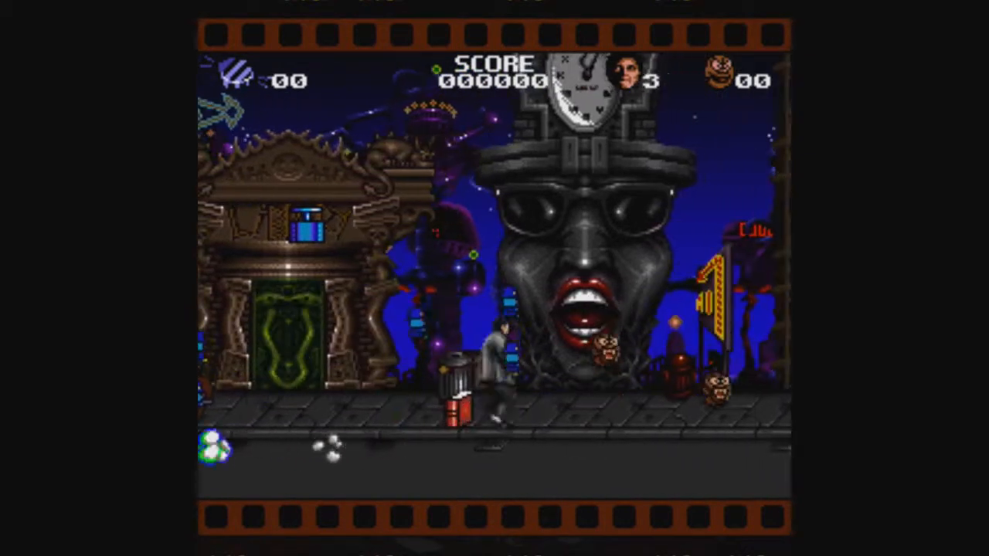
pyautogui.press('Right')
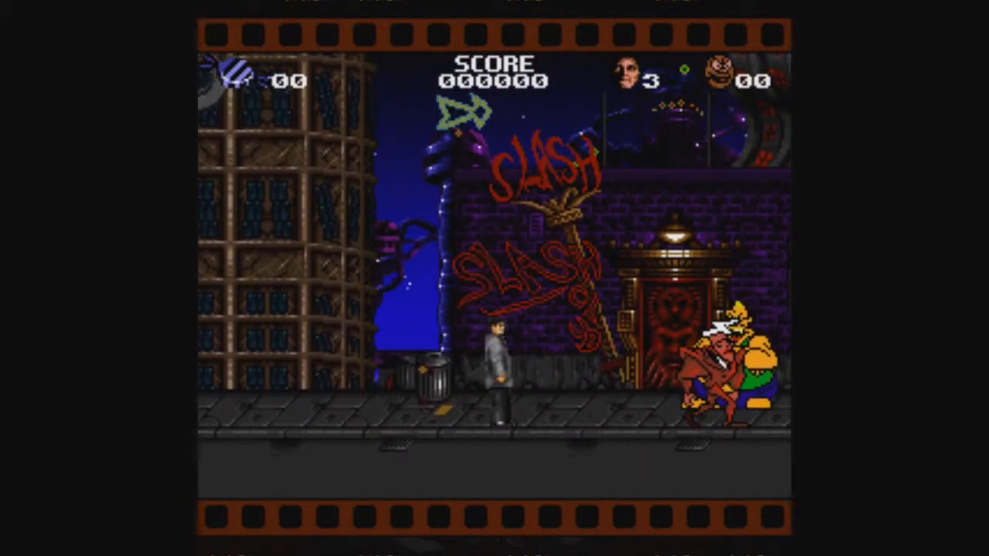
pyautogui.press('Right')
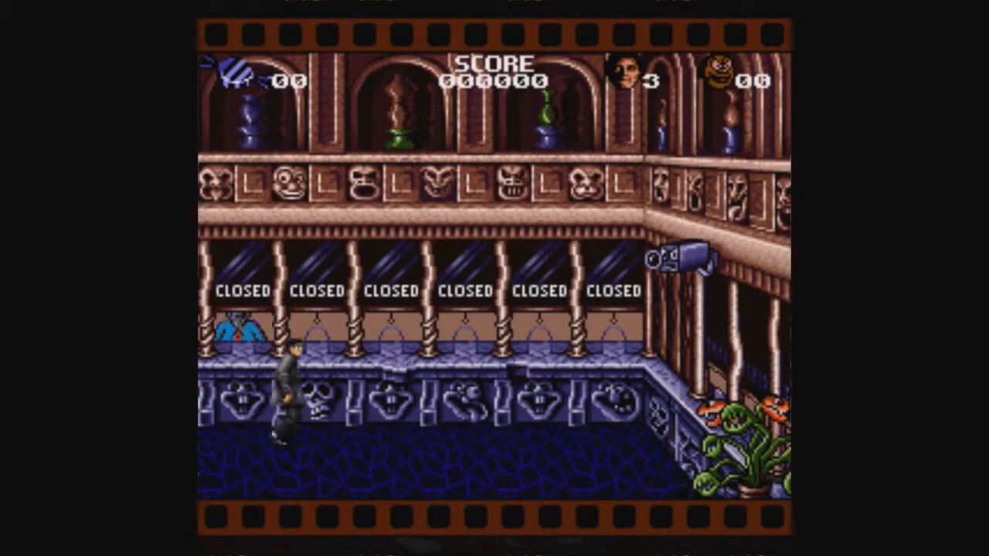
pyautogui.press('Right')
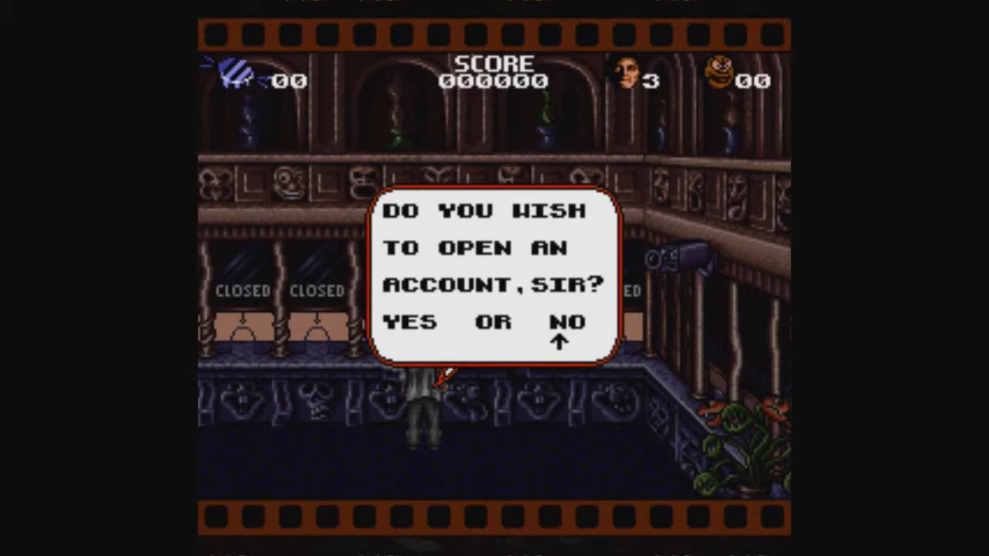
pyautogui.press('Left')
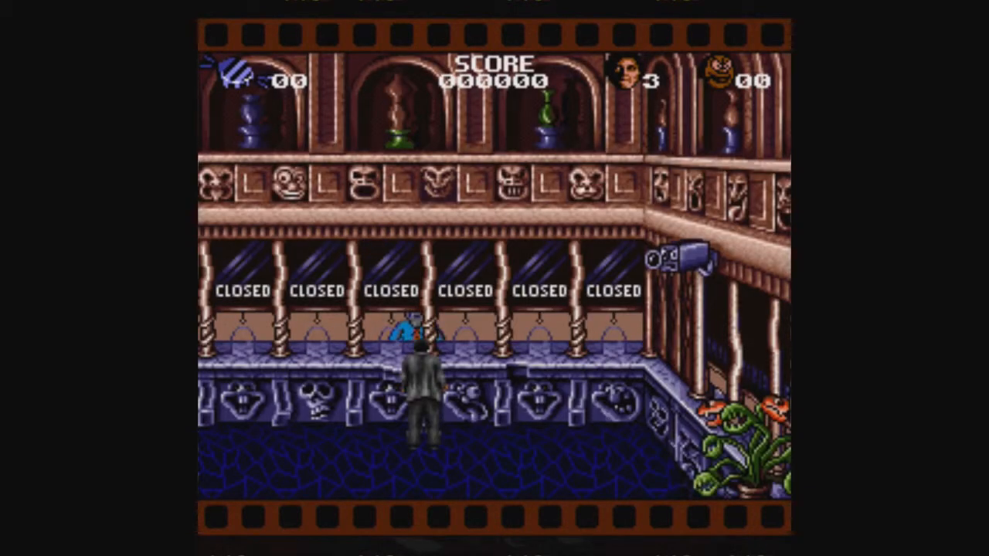
pyautogui.press('Right')
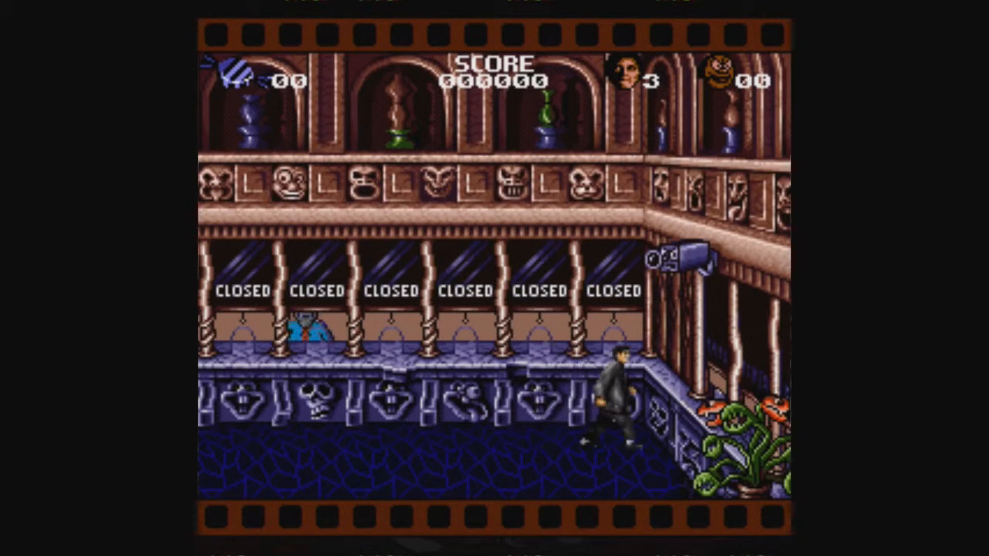
pyautogui.press('Left')
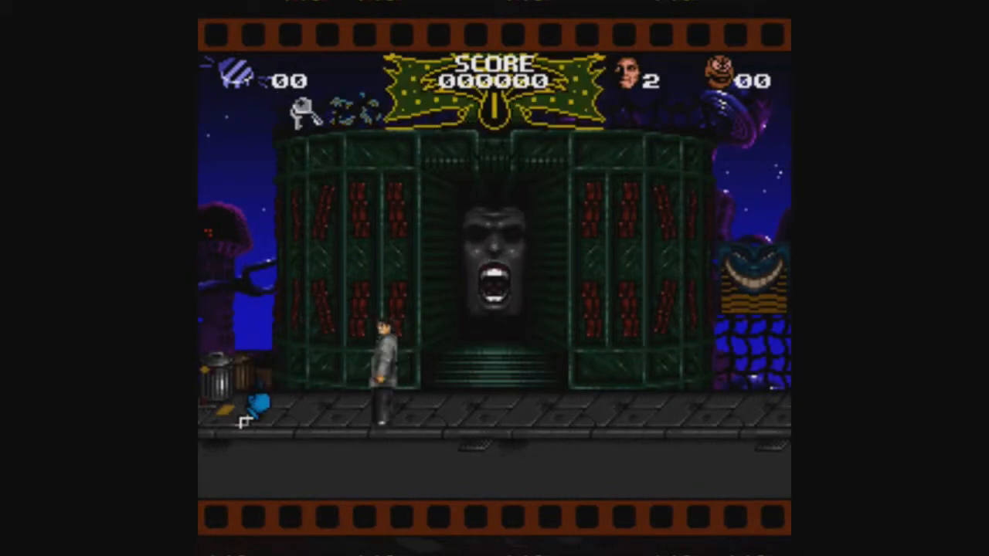
pyautogui.press('Left')
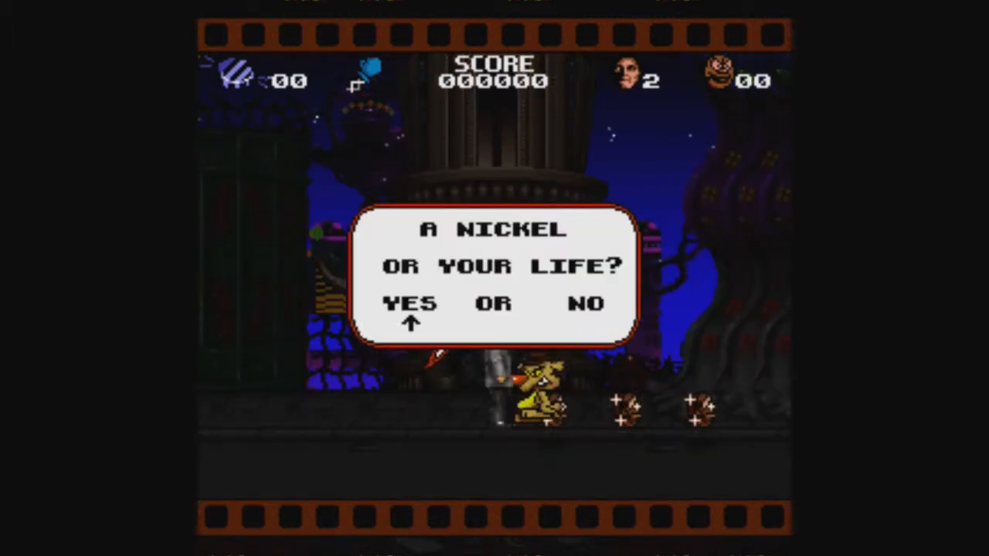
pyautogui.press('Right')
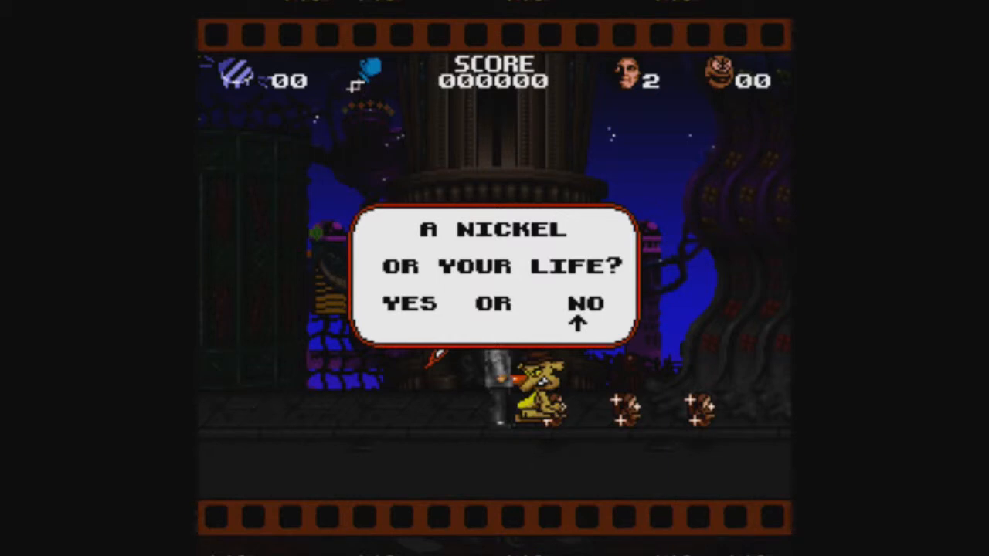
pyautogui.press('Left')
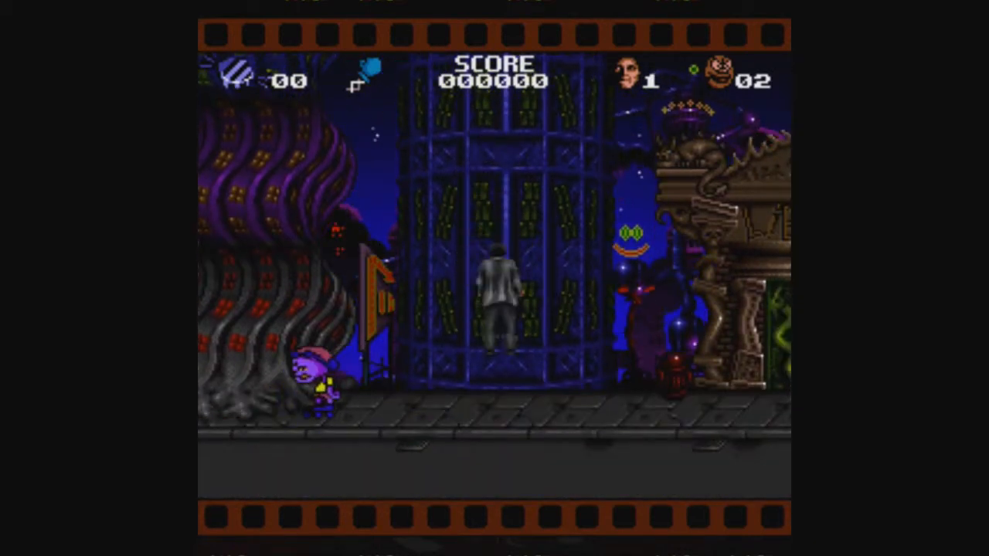
pyautogui.press('Right')
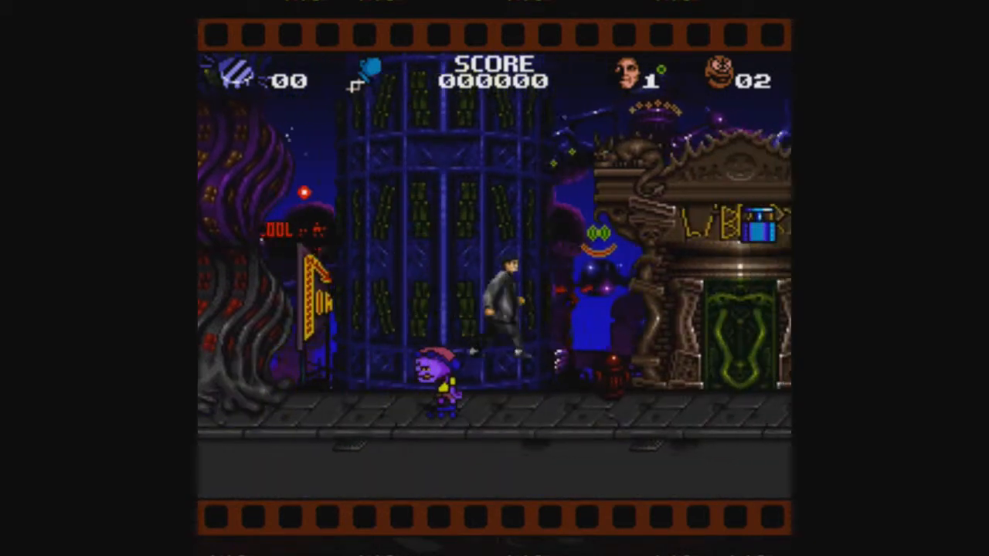